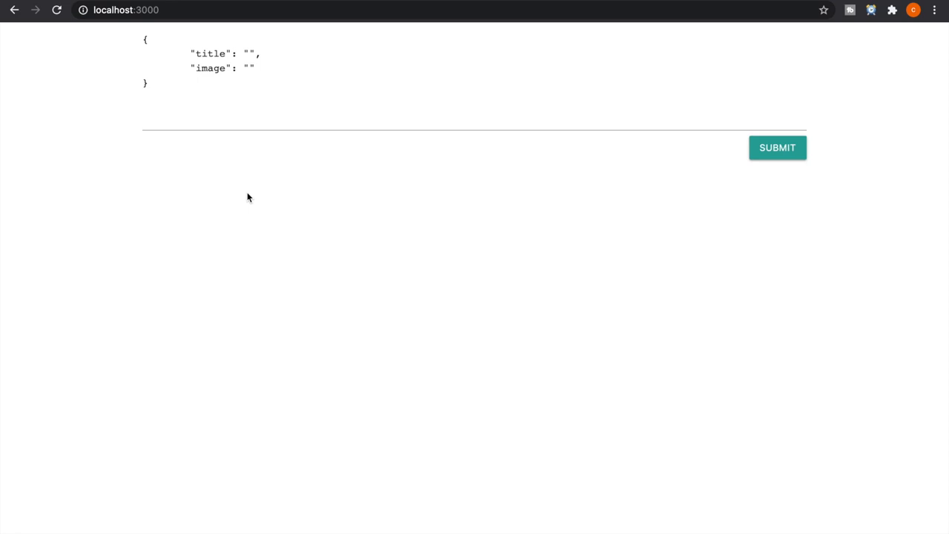
mouse_move(249, 166)
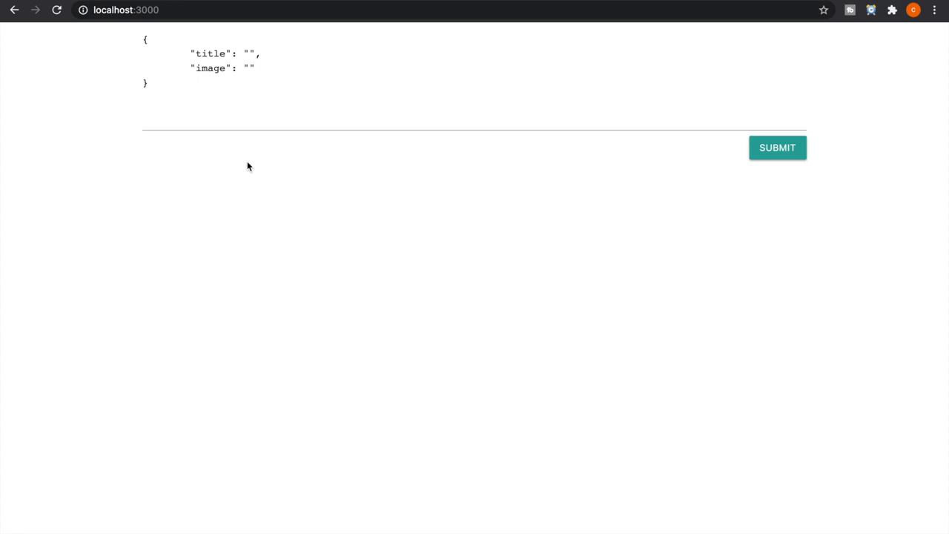
mouse_move(267, 118)
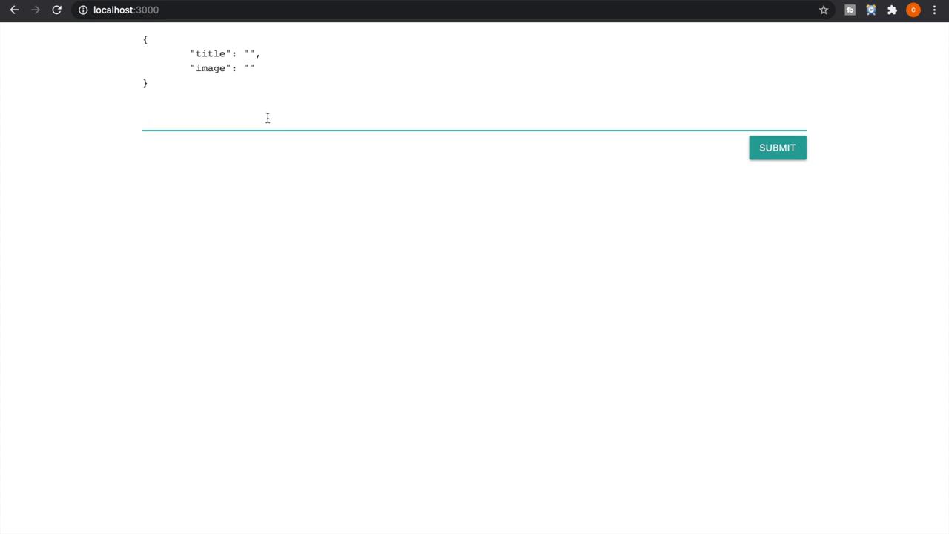
Submit a new card titled 'beauty day' from the form.
text(beauty day)
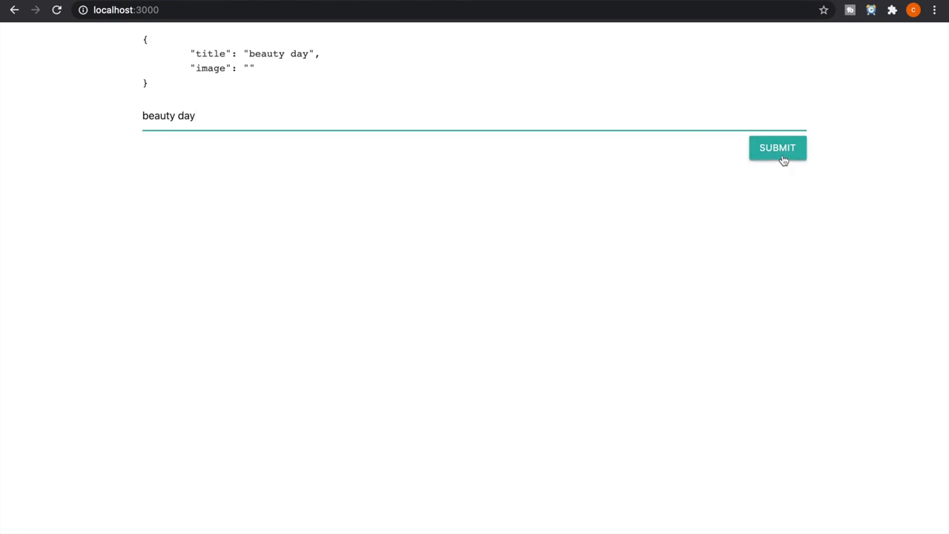
click(777, 147)
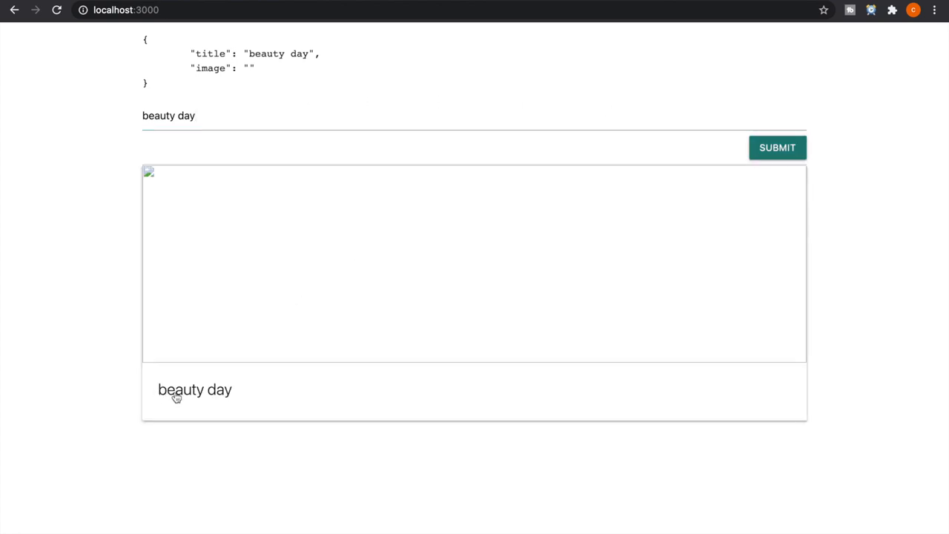
mouse_move(148, 271)
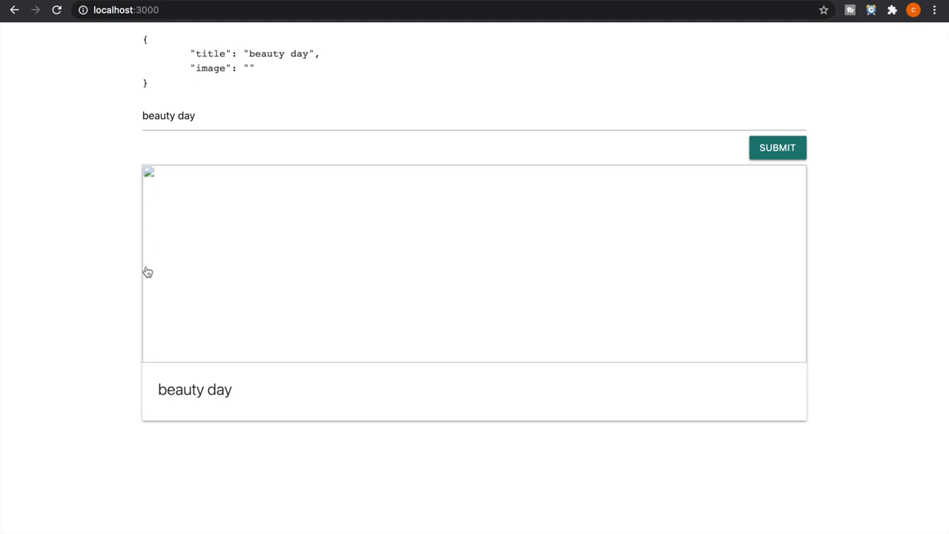
mouse_move(185, 160)
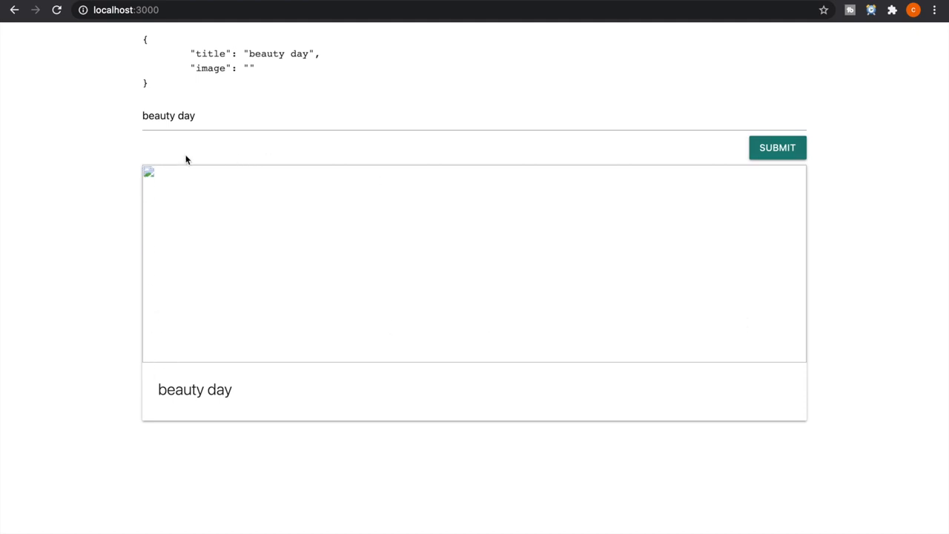
mouse_move(810, 279)
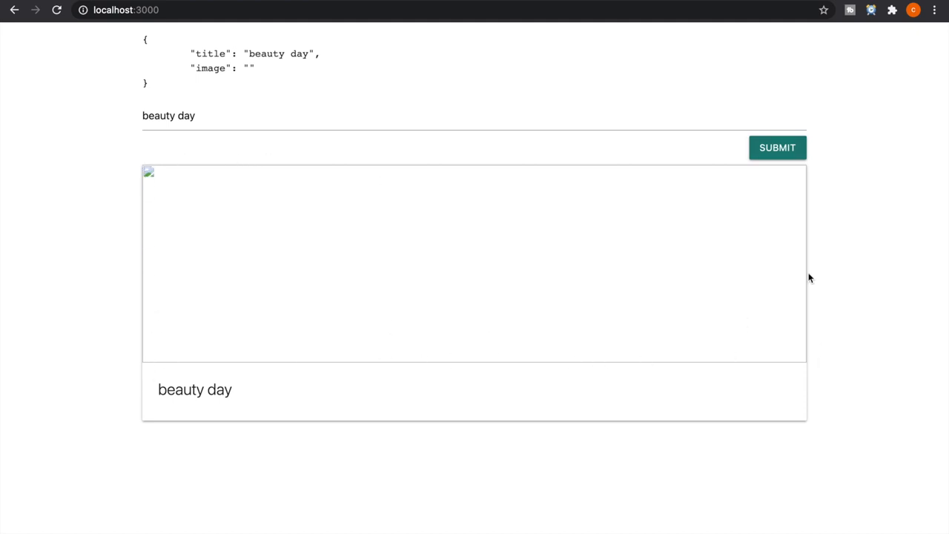
mouse_move(200, 348)
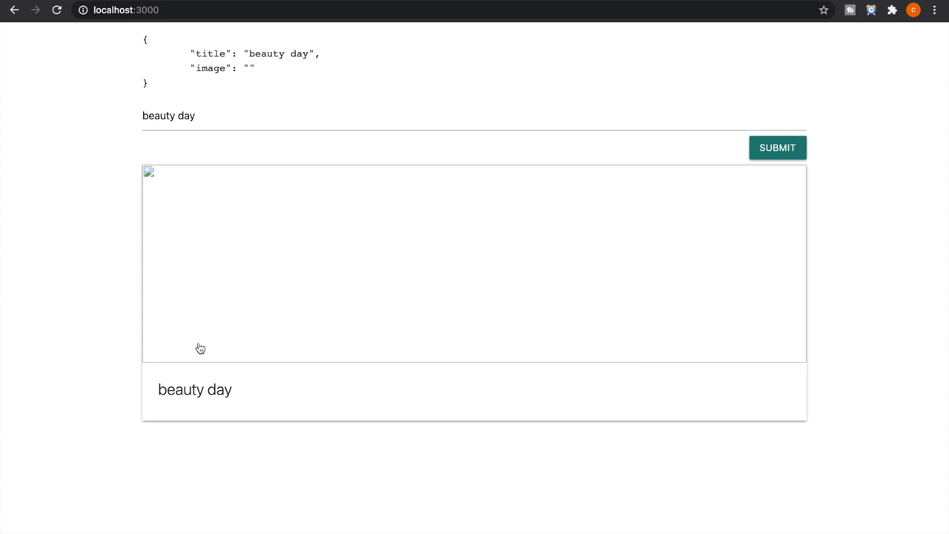
mouse_move(213, 258)
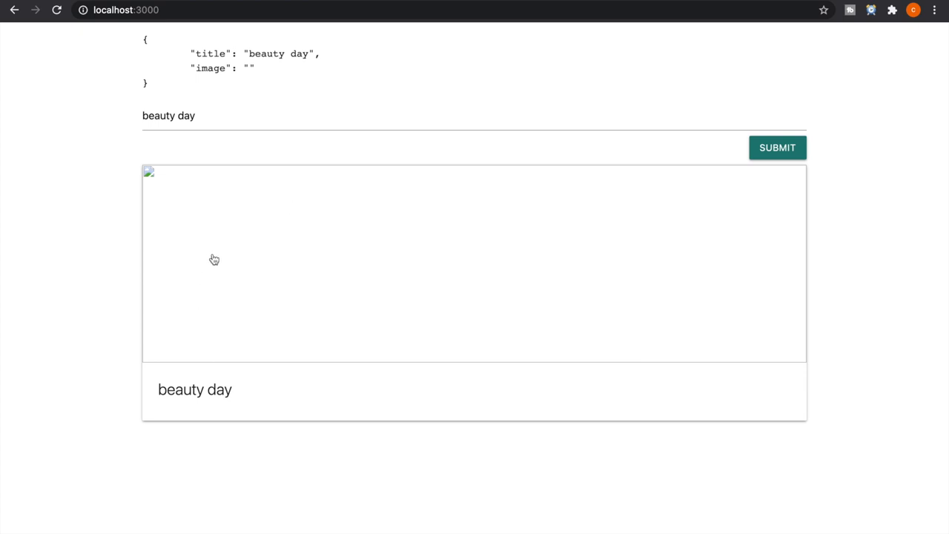
mouse_move(246, 35)
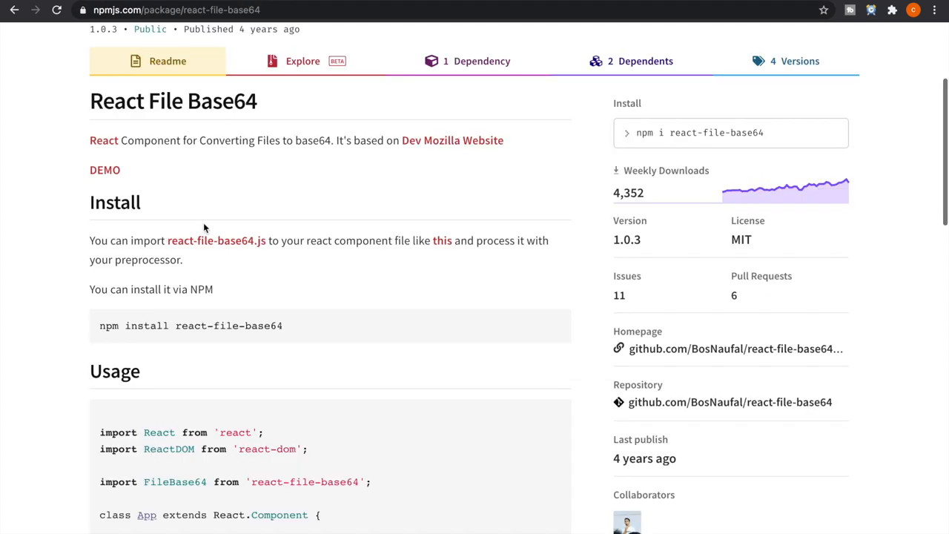
Copy 'npm install react-file-base64' from npmjs and run it in the project terminal.
double_click(145, 326)
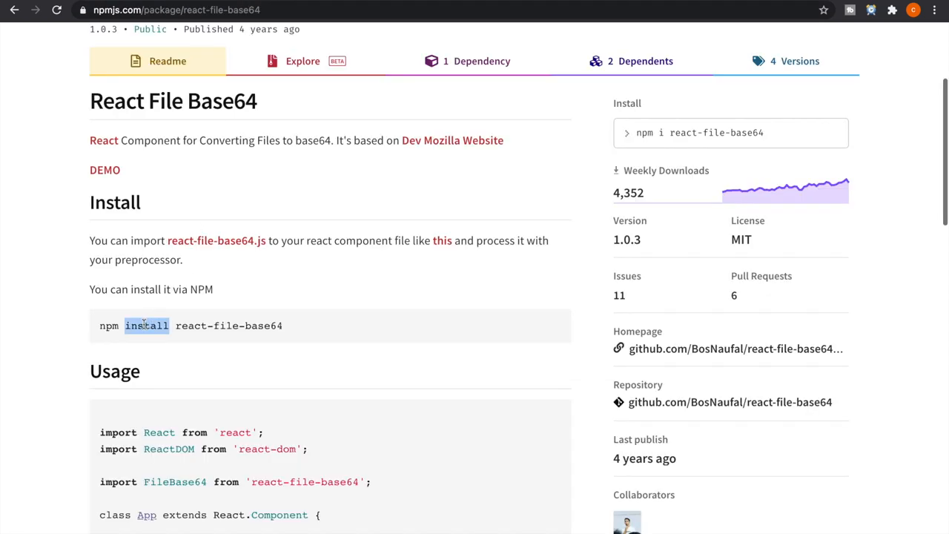
triple_click(190, 326)
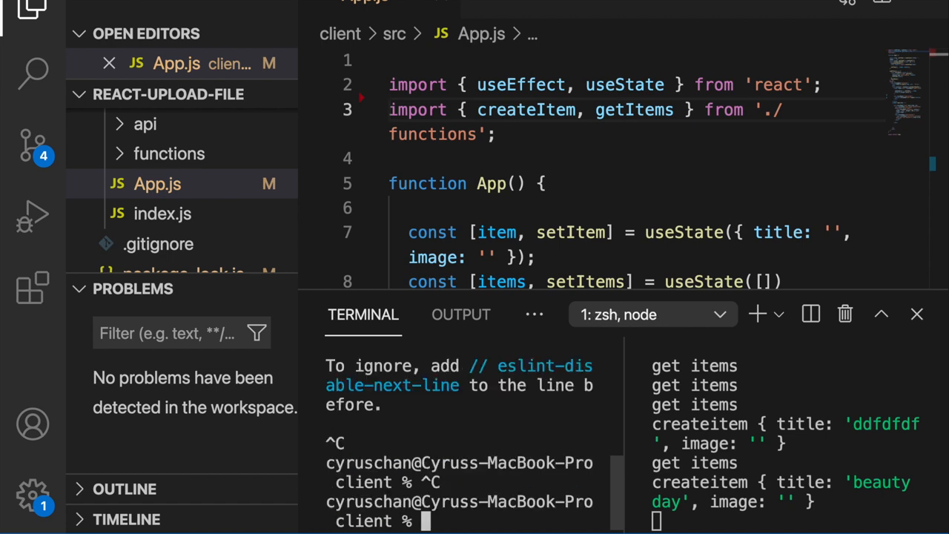
text(npm install react-file-base64)
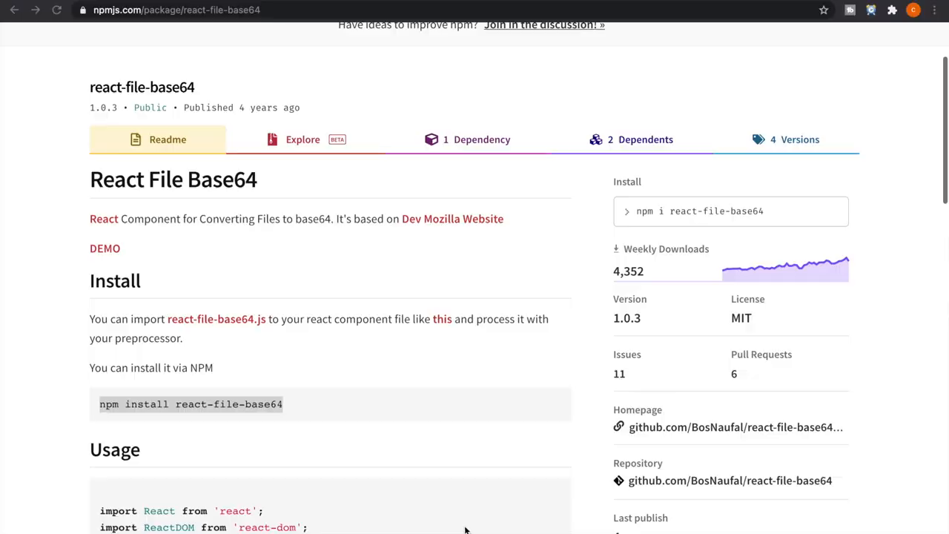
Add "import FileBase64 from 'react-file-base64';" to App.js and select the usage snippet.
scroll(down, 3)
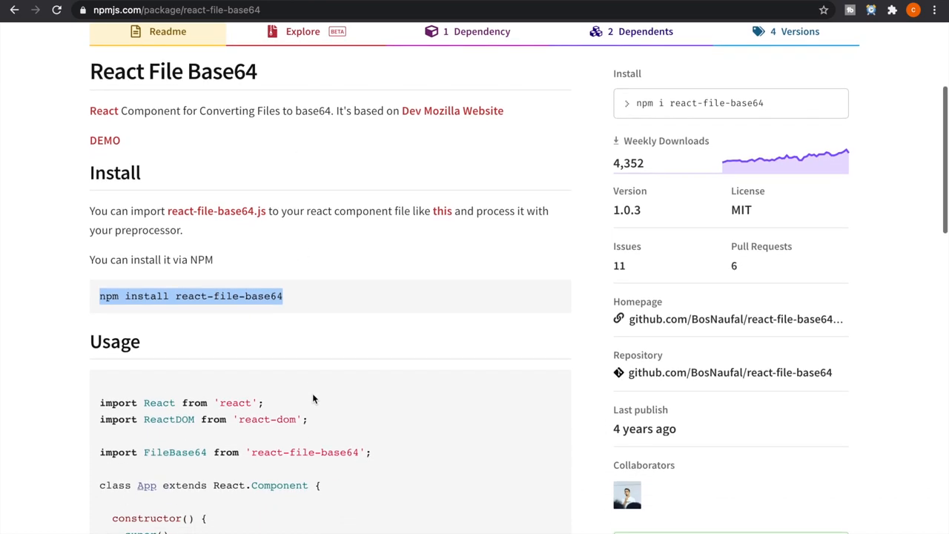
scroll(down, 3)
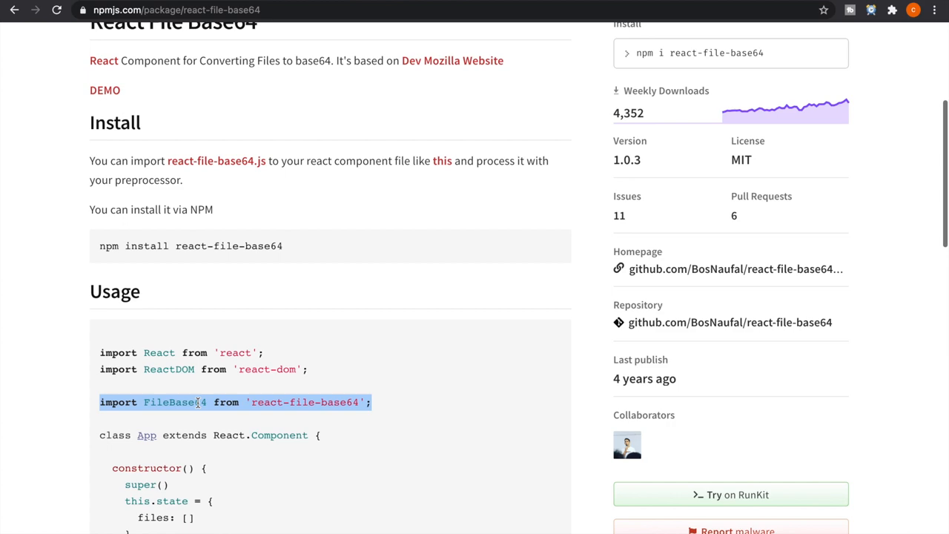
mouse_move(329, 421)
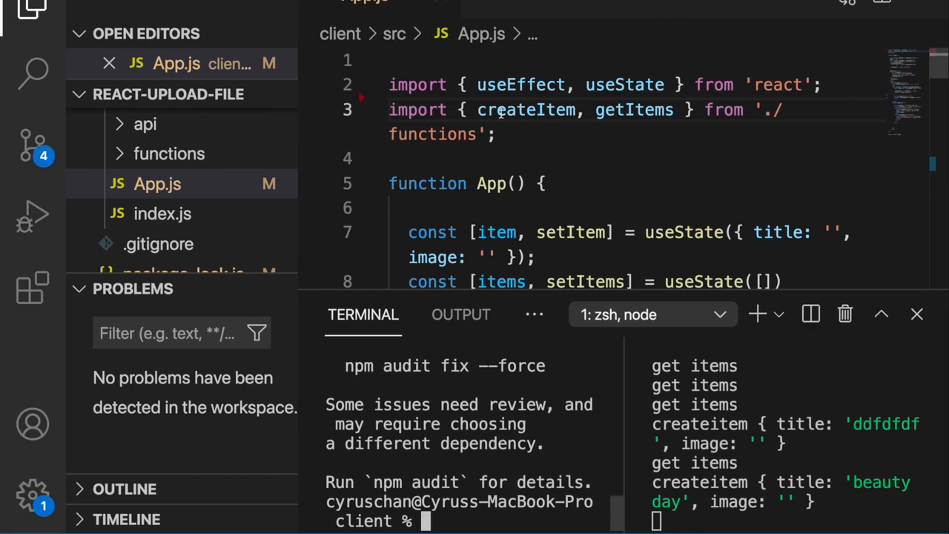
text(import FileBase64 from 'react-file-base64';)
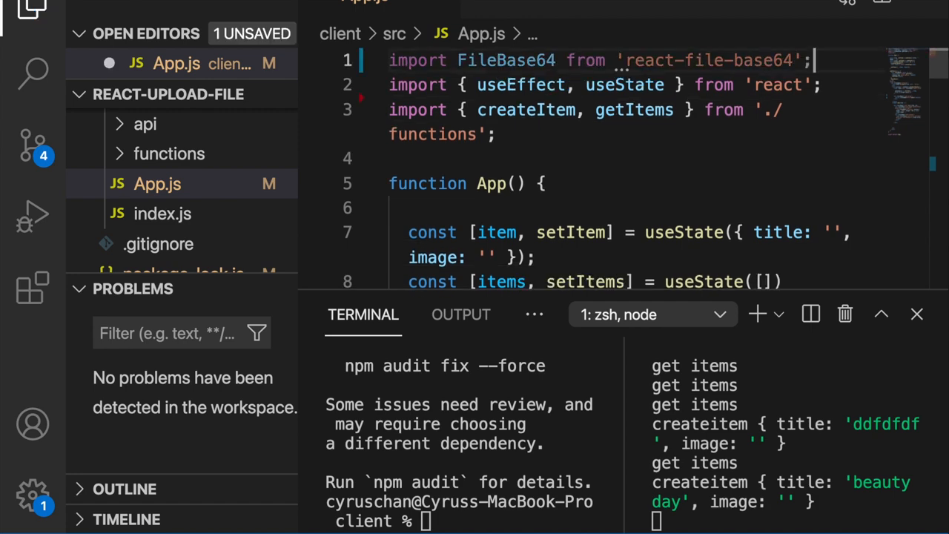
scroll(down, 3)
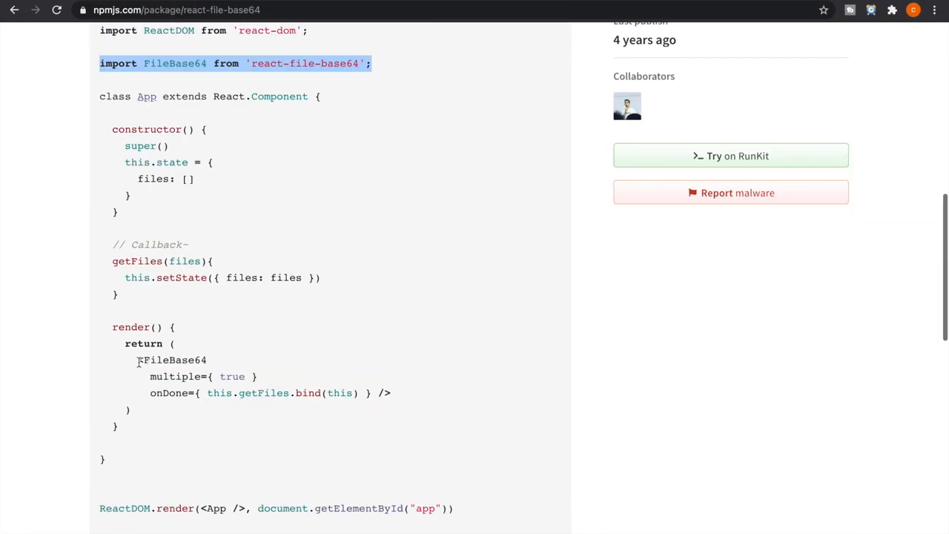
drag(136, 360, 392, 393)
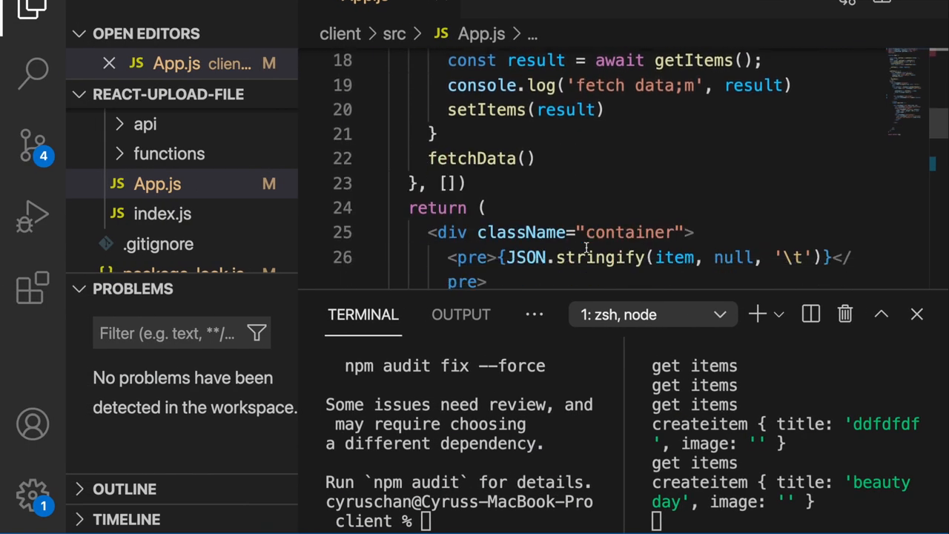
Set FileBase64 multiple to false with onDone ({ base64 }) => setItem({ ...item, image: e.target.value }).
scroll(down, 3)
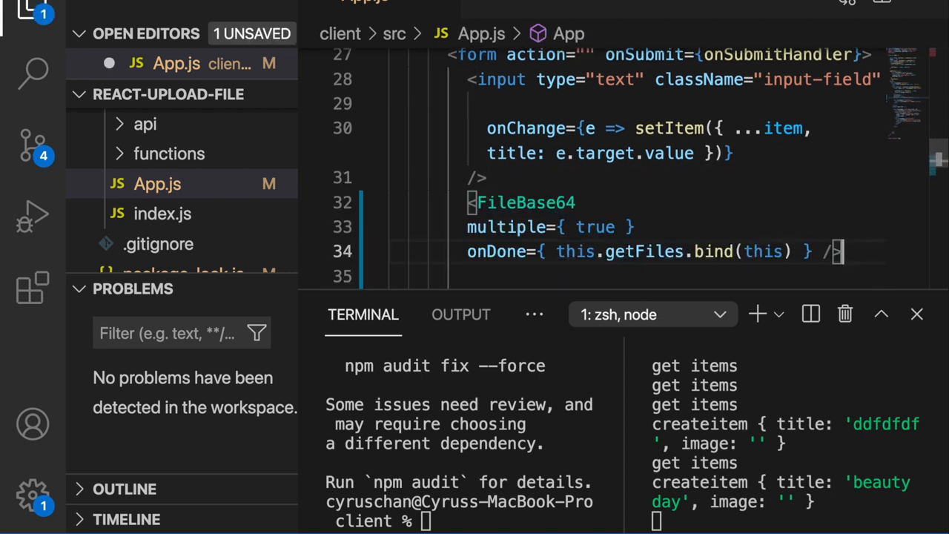
double_click(597, 227)
text(fals)
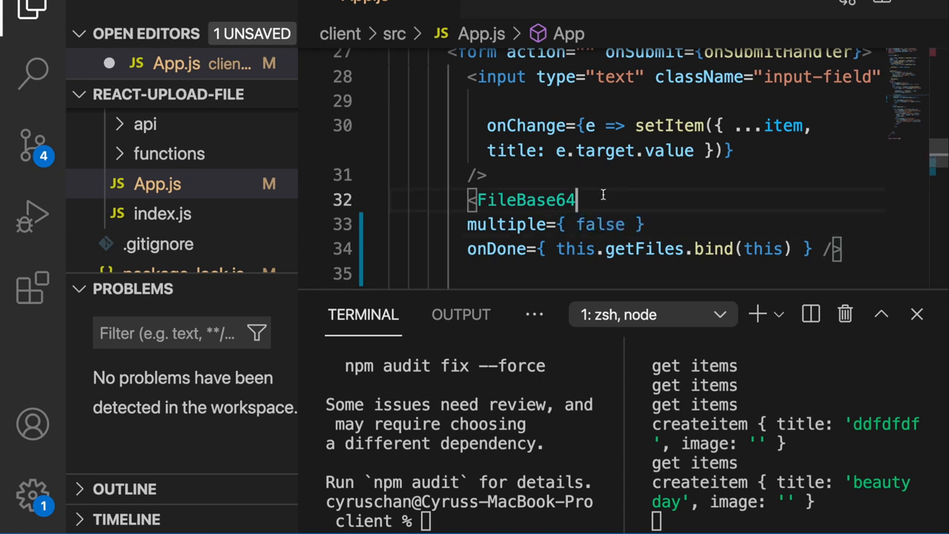
scroll(down, 3)
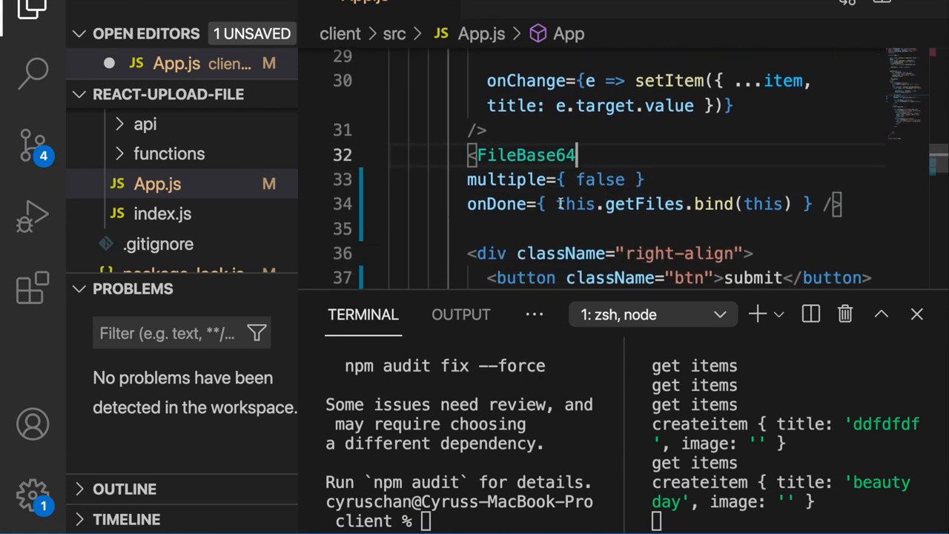
double_click(670, 205)
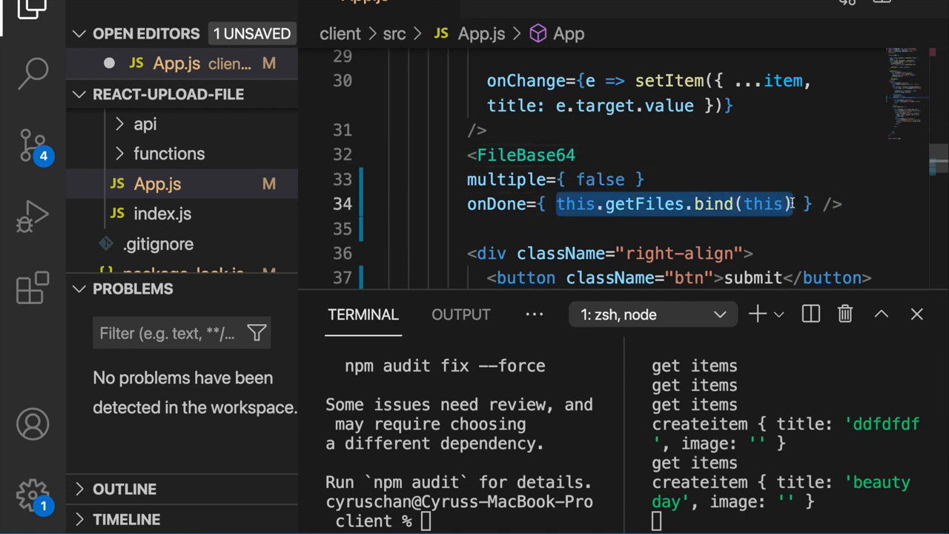
key(Delete)
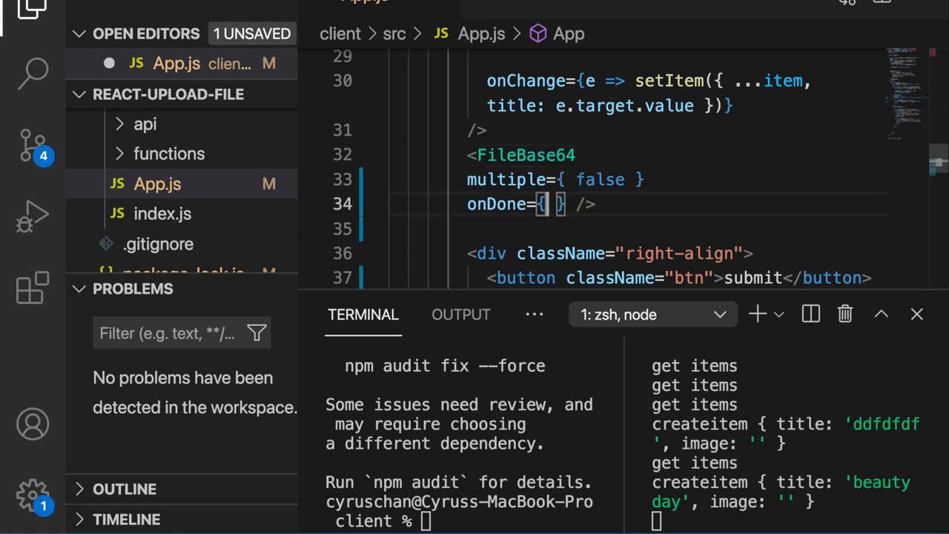
text(())
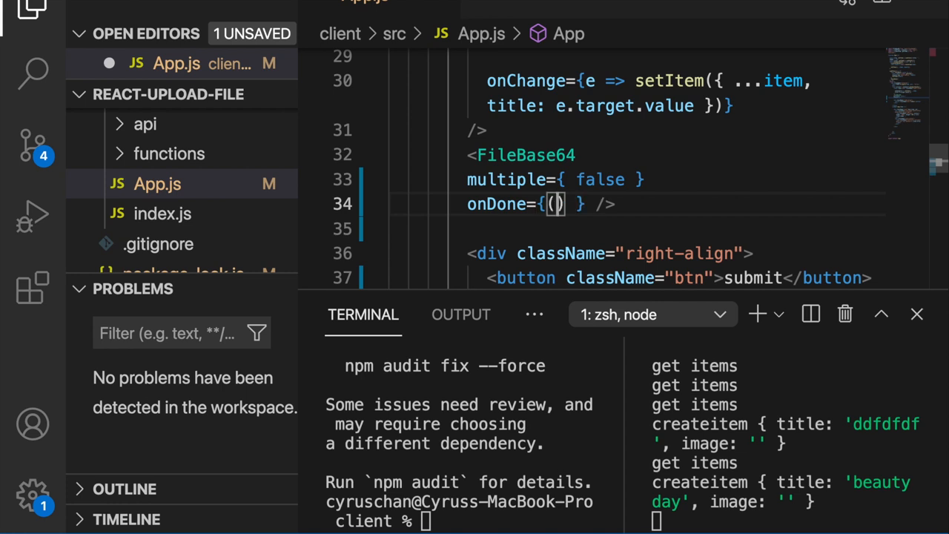
text(base64})
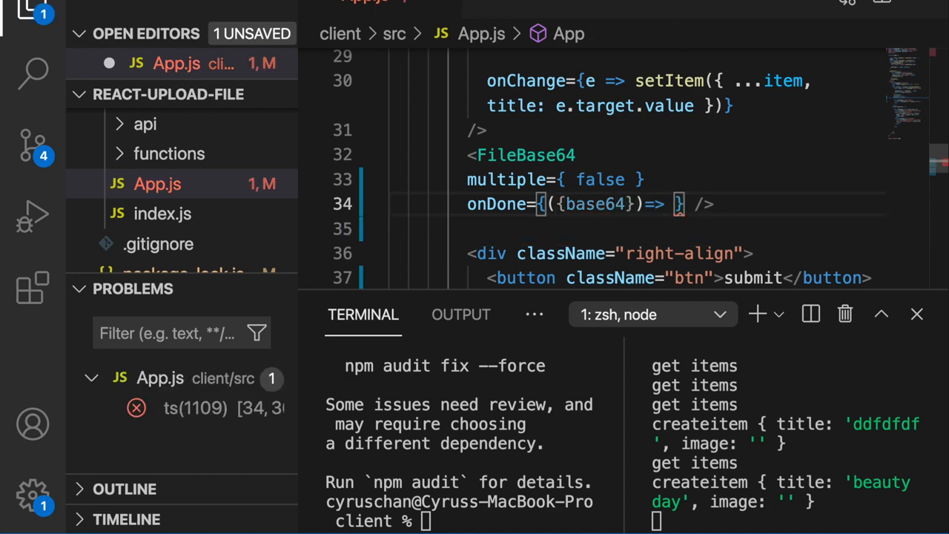
text(set)
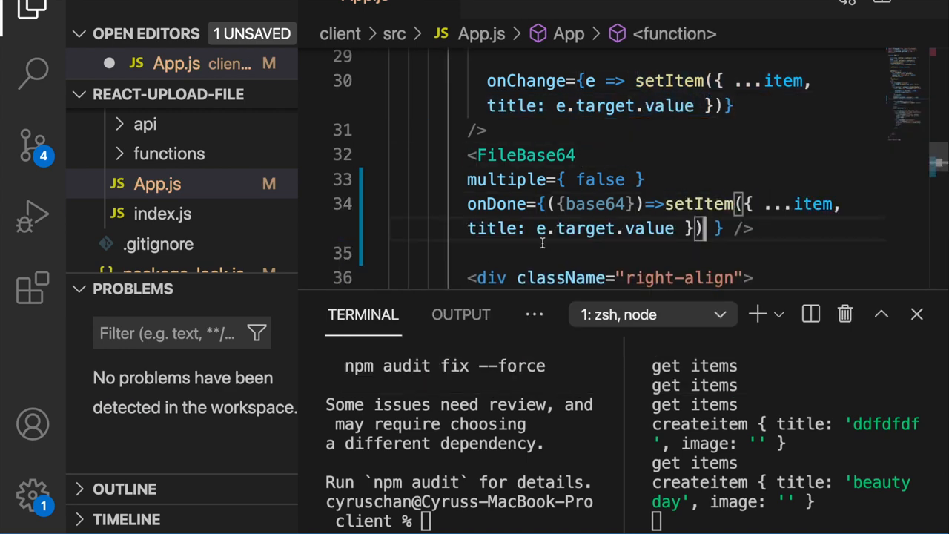
double_click(492, 228)
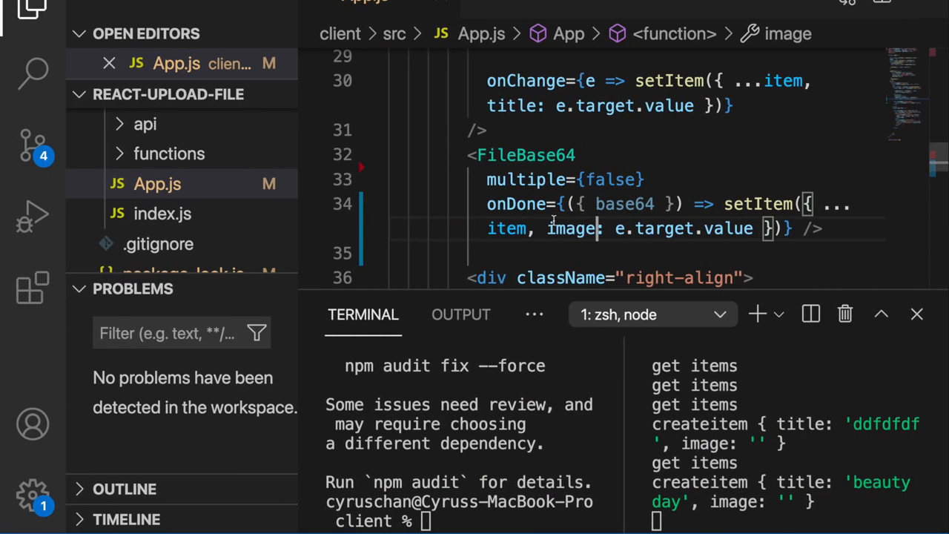
Start the dev server with npm start in the terminal.
text(npm st)
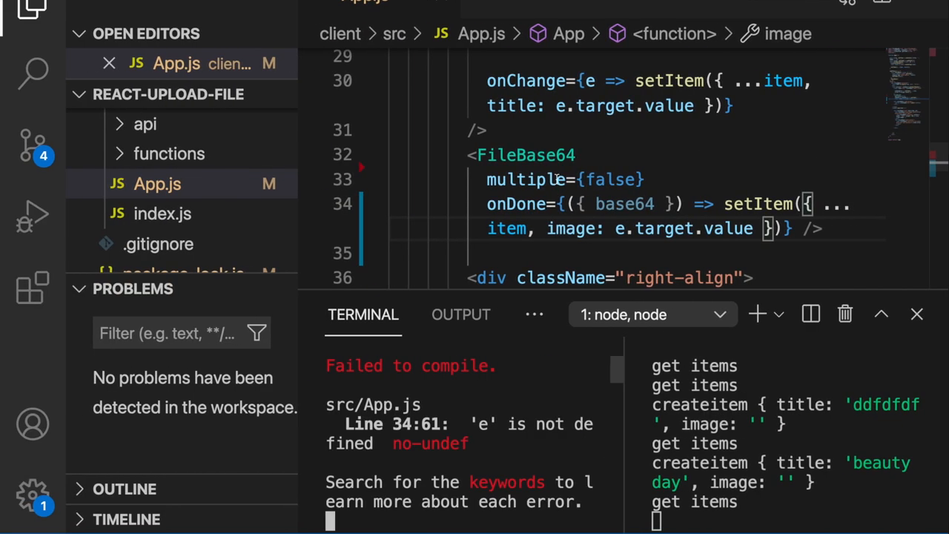
Replace e.target.value with base64 in the onDone handler's image field.
double_click(682, 229)
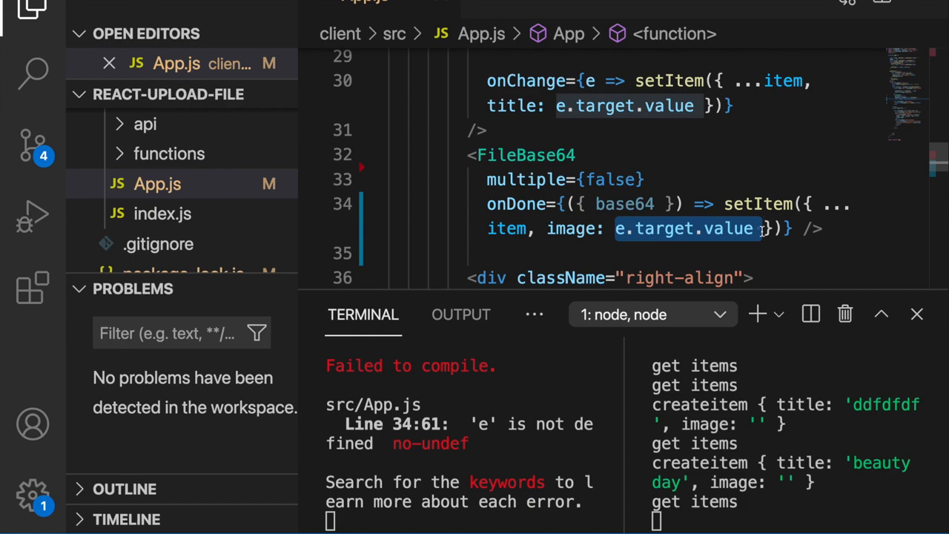
text(b)
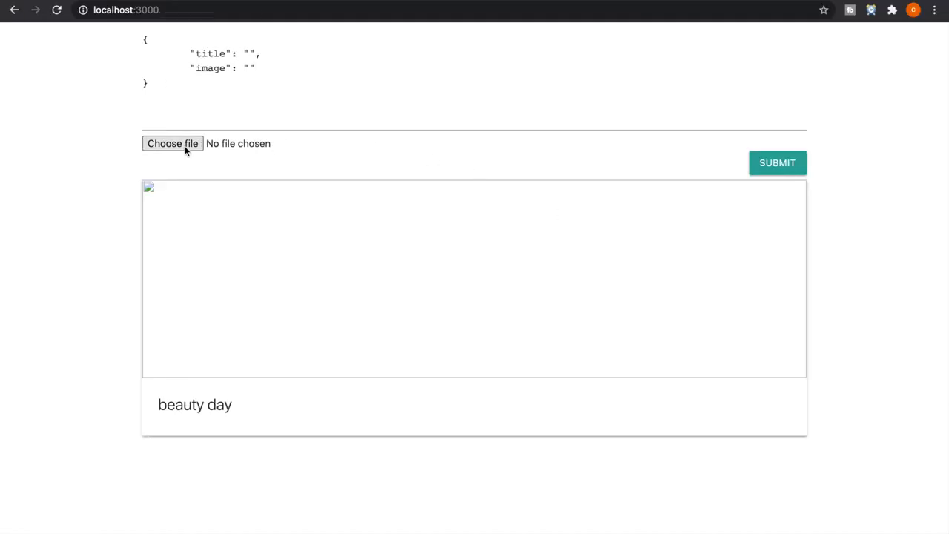
Upload TabletHotels_PH-Tokyo-1.jpeg with title 'Hotel image' and view the new card.
click(172, 142)
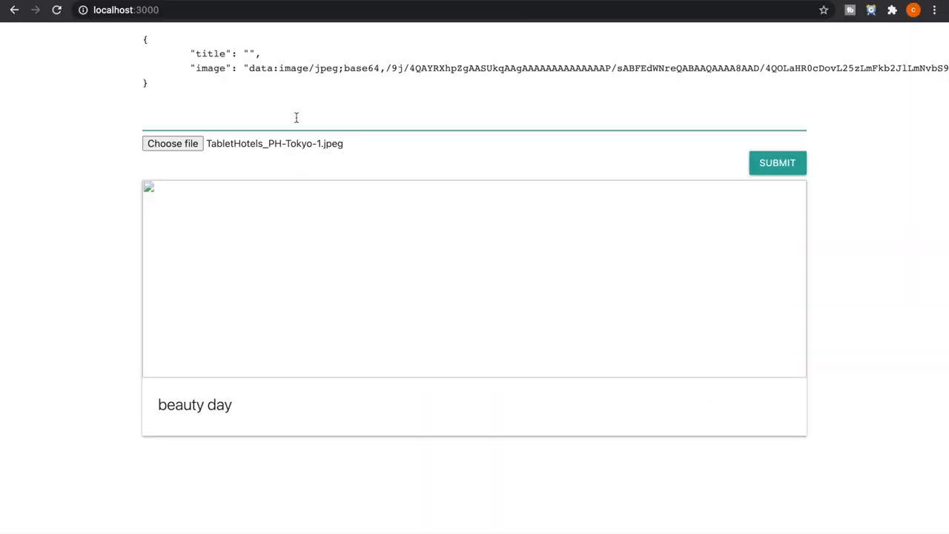
text(Hotel image)
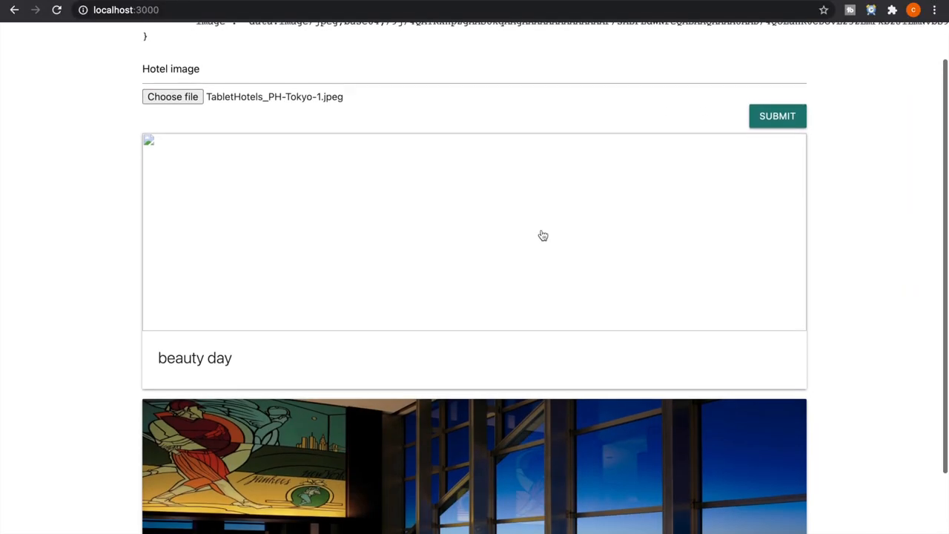
scroll(down, 3)
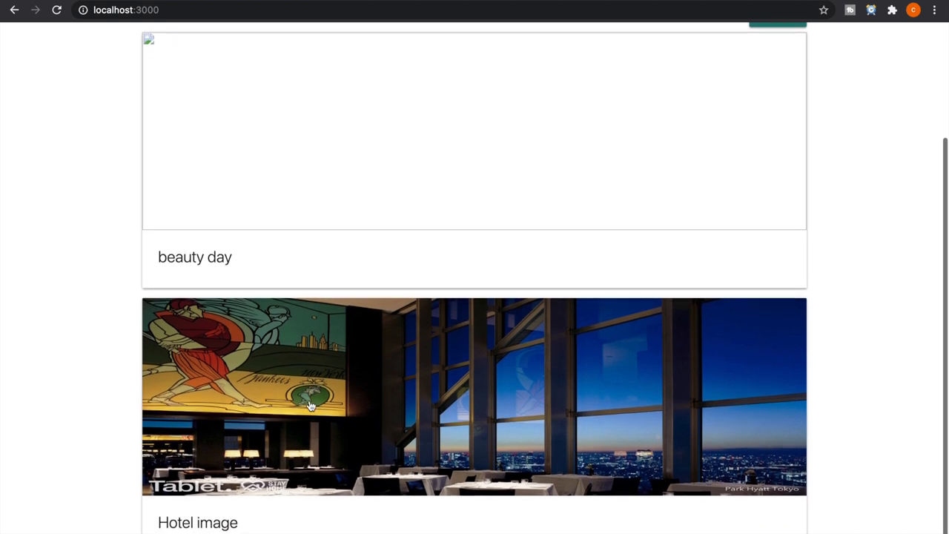
mouse_move(264, 430)
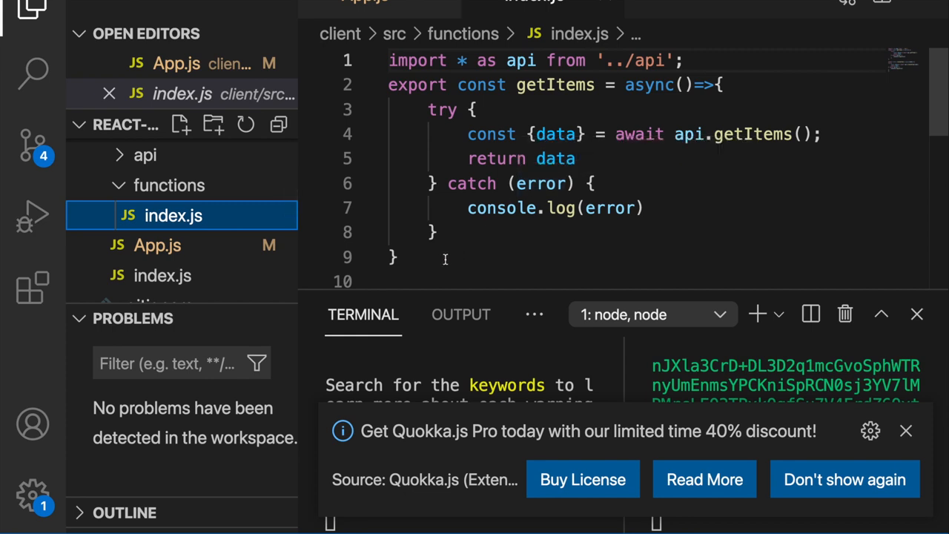
mouse_move(421, 261)
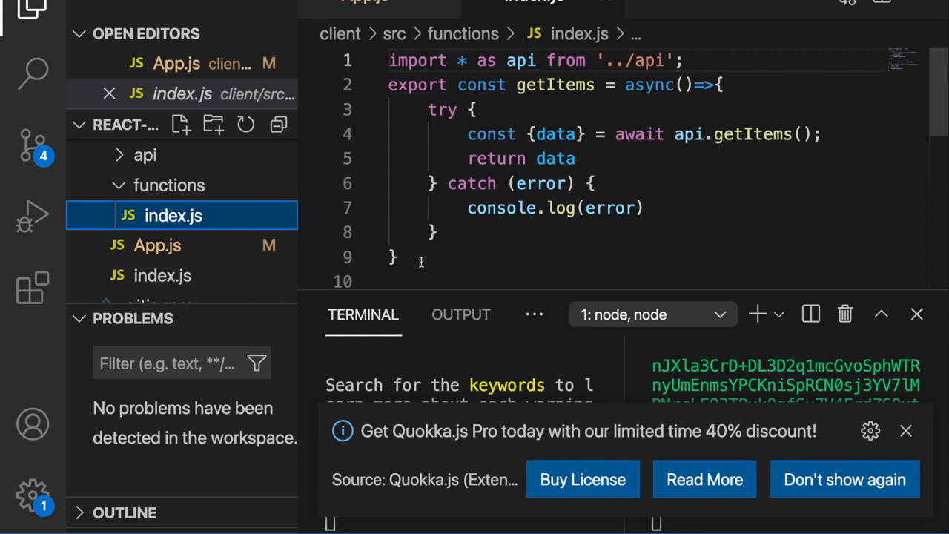